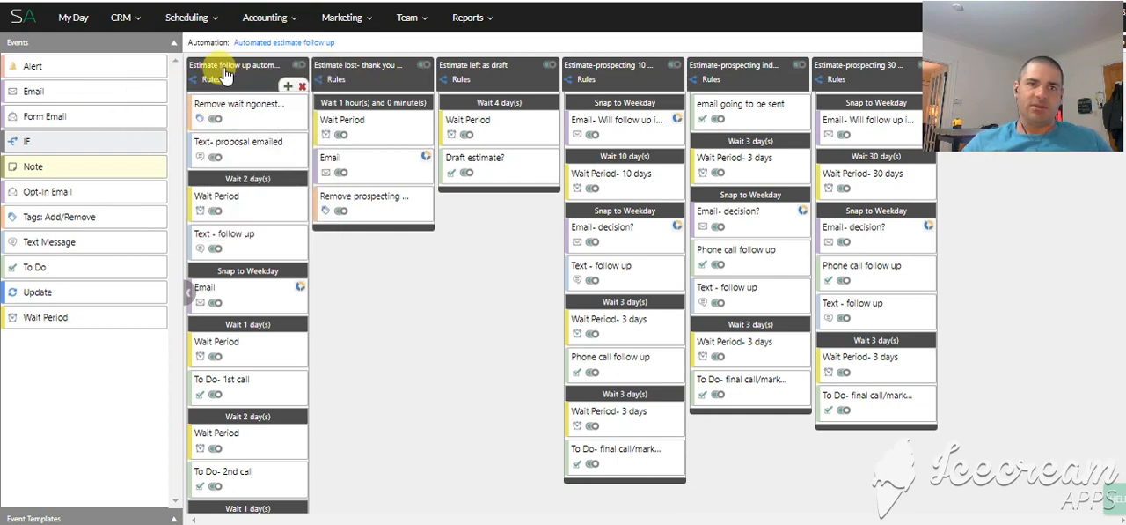
{"action": "mouse_move", "coordinate": [238, 74]}
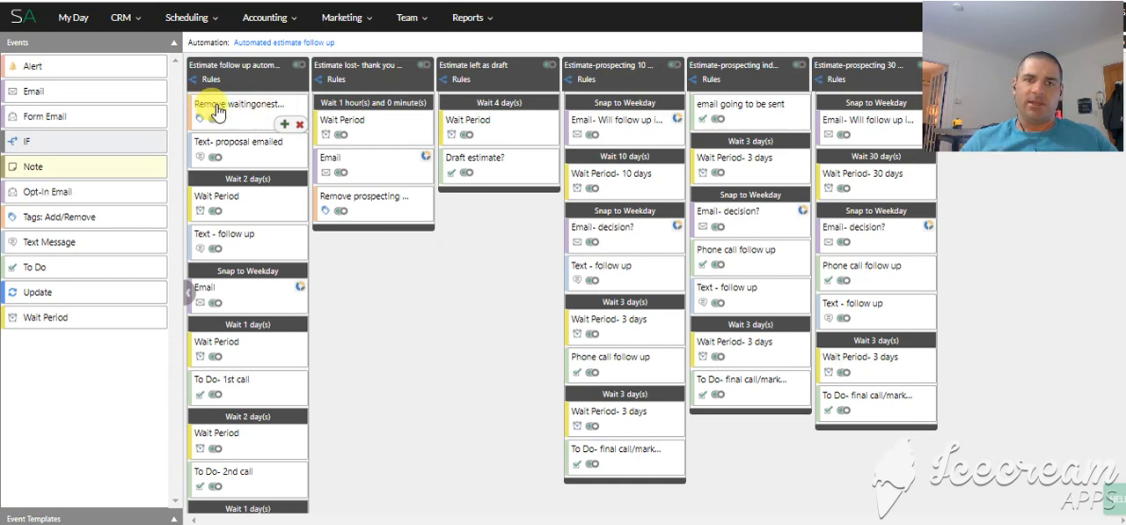
{"action": "mouse_move", "coordinate": [262, 115]}
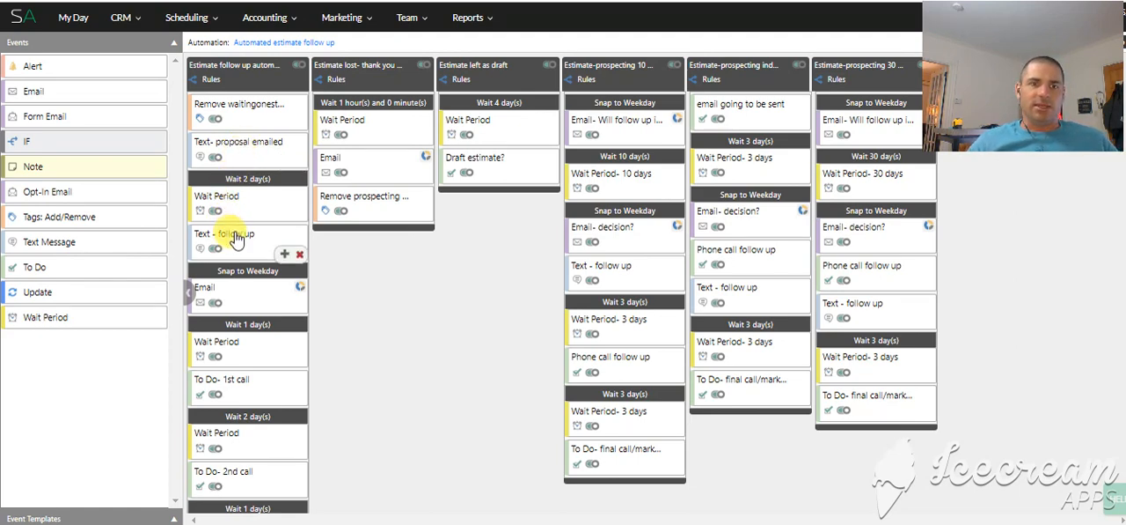
{"action": "mouse_move", "coordinate": [230, 238]}
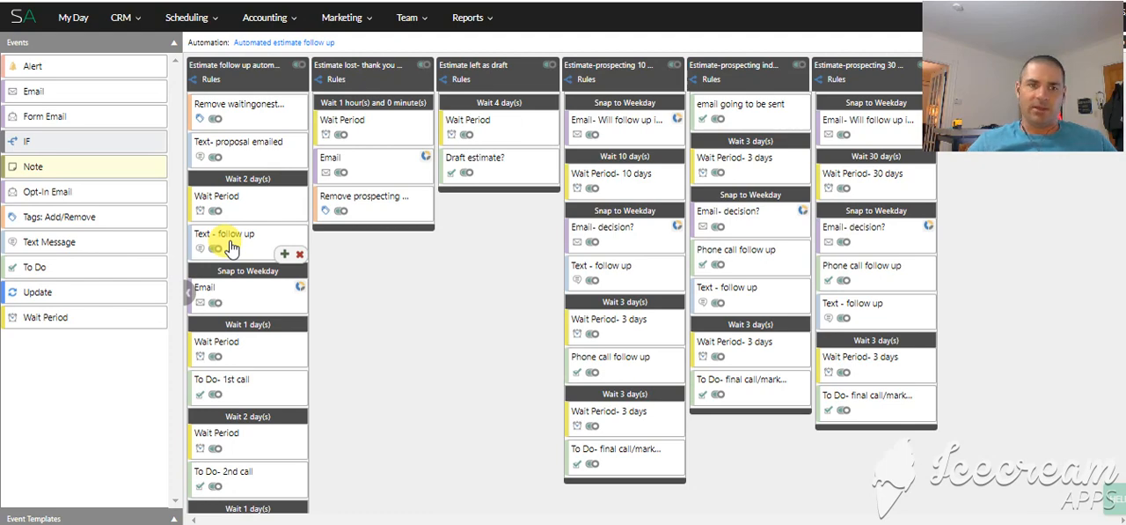
{"action": "mouse_move", "coordinate": [255, 299]}
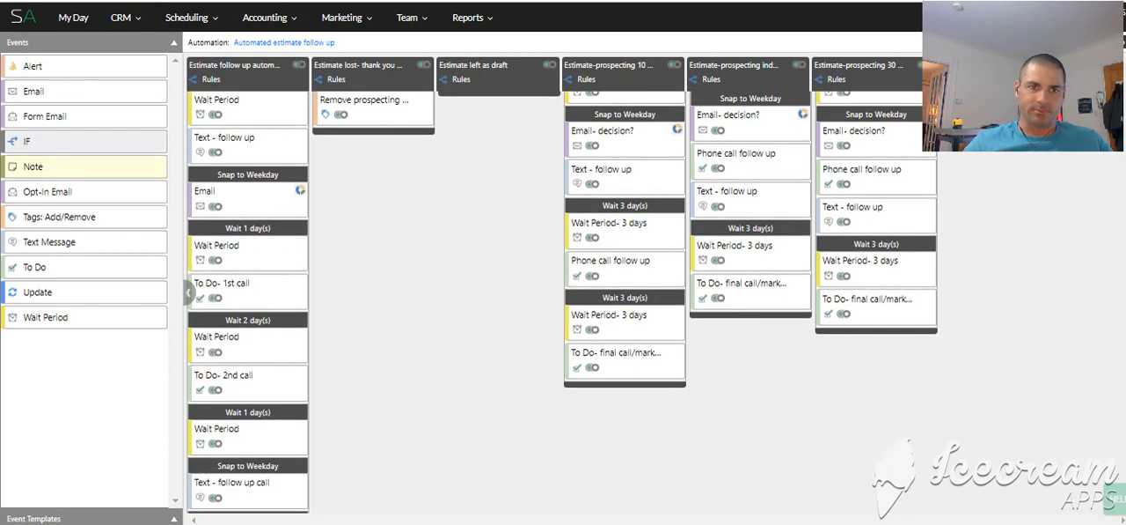
{"action": "scroll", "scroll_direction": "down", "scroll_amount": 3}
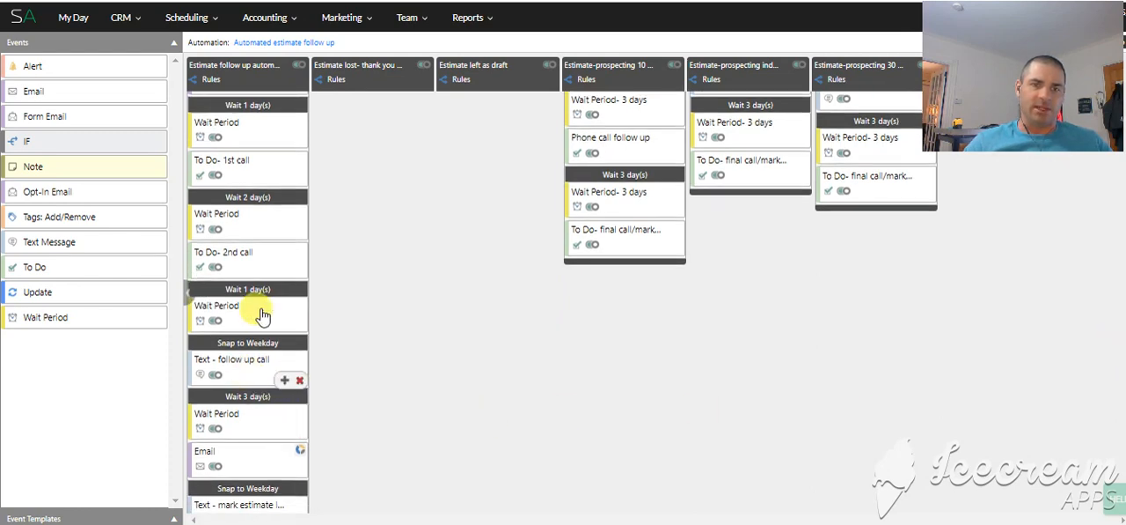
{"action": "mouse_move", "coordinate": [977, 306]}
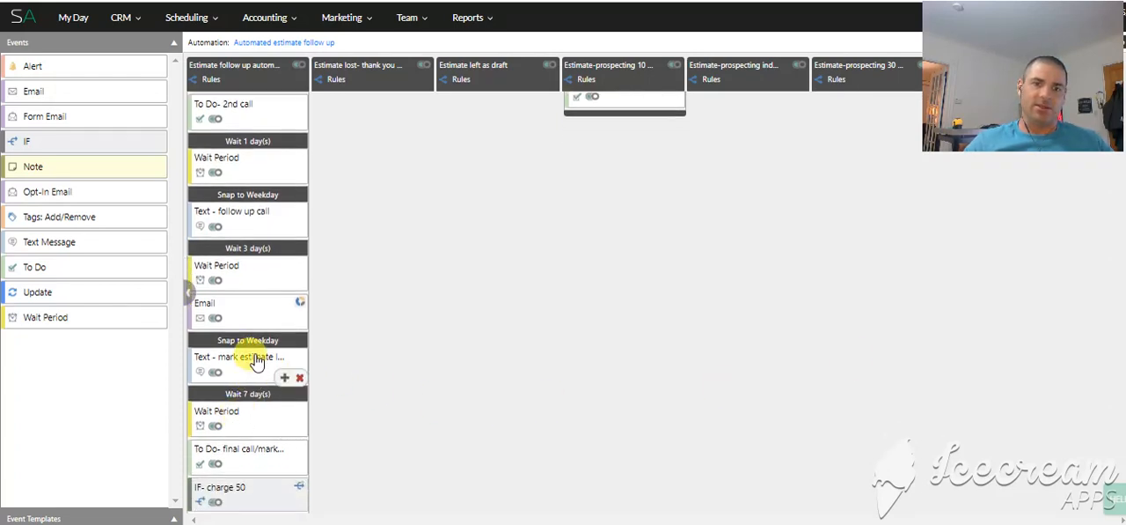
{"action": "mouse_move", "coordinate": [247, 371]}
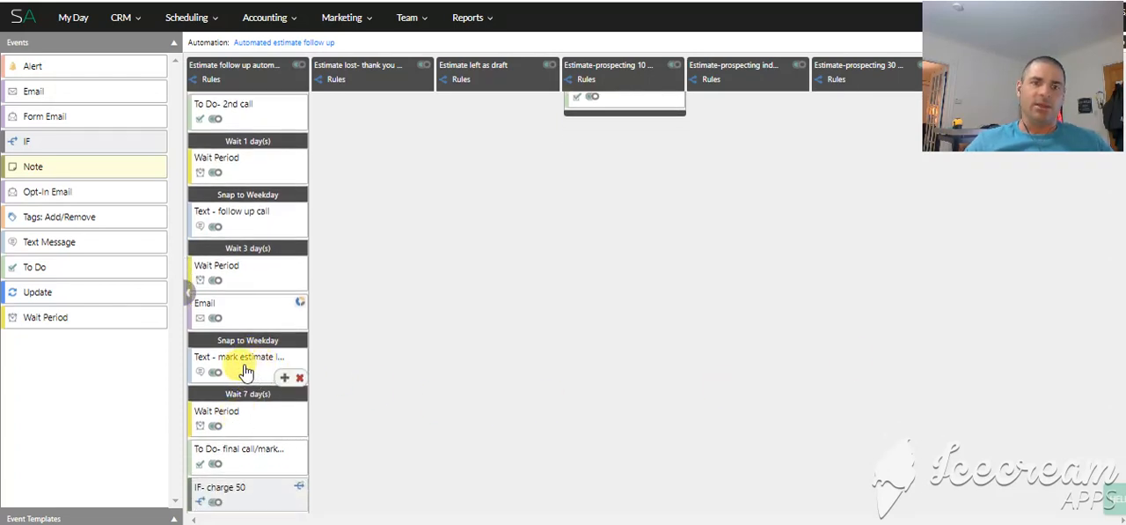
{"action": "mouse_move", "coordinate": [254, 468]}
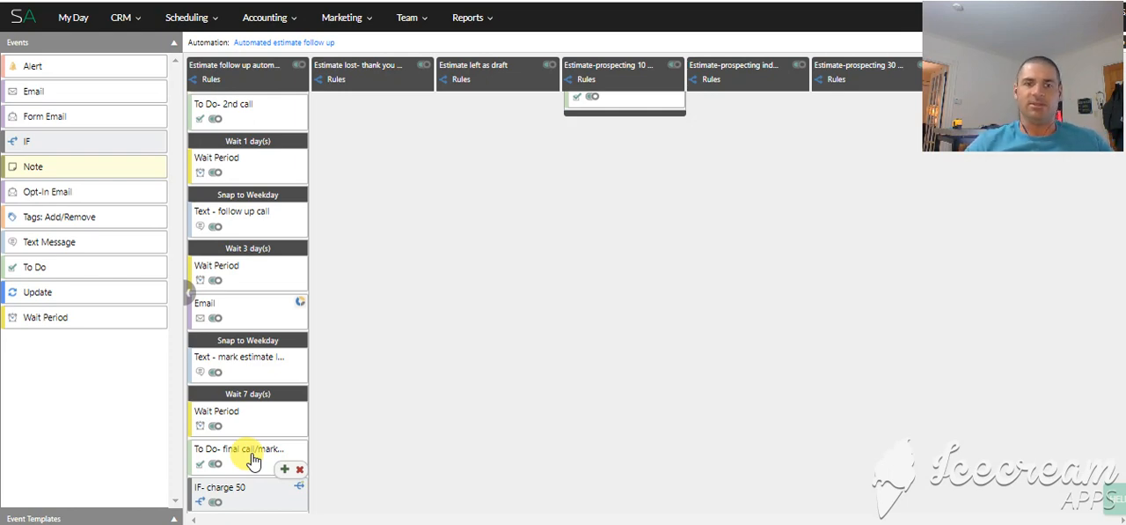
{"action": "mouse_move", "coordinate": [1090, 379]}
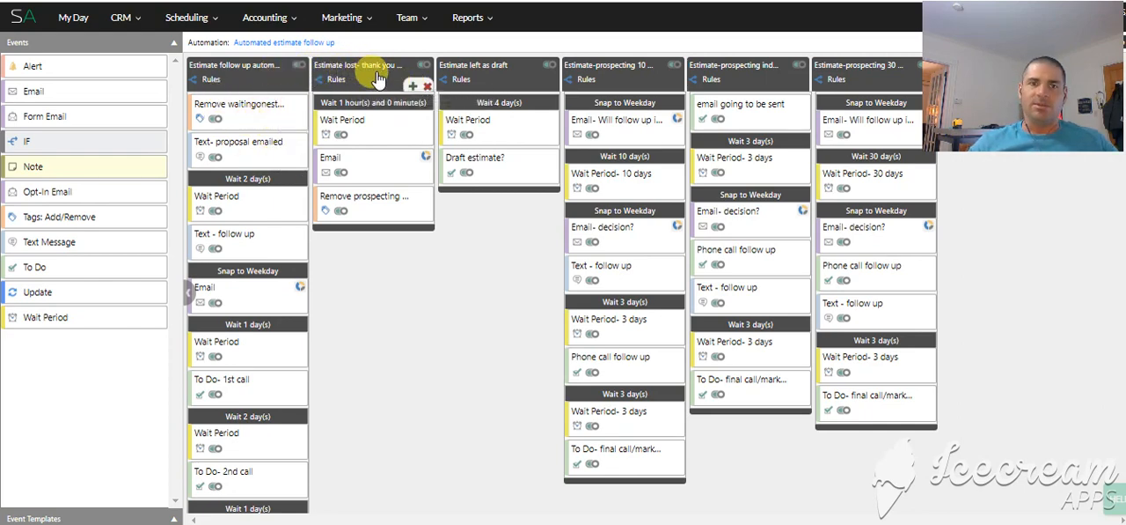
{"action": "mouse_move", "coordinate": [373, 163]}
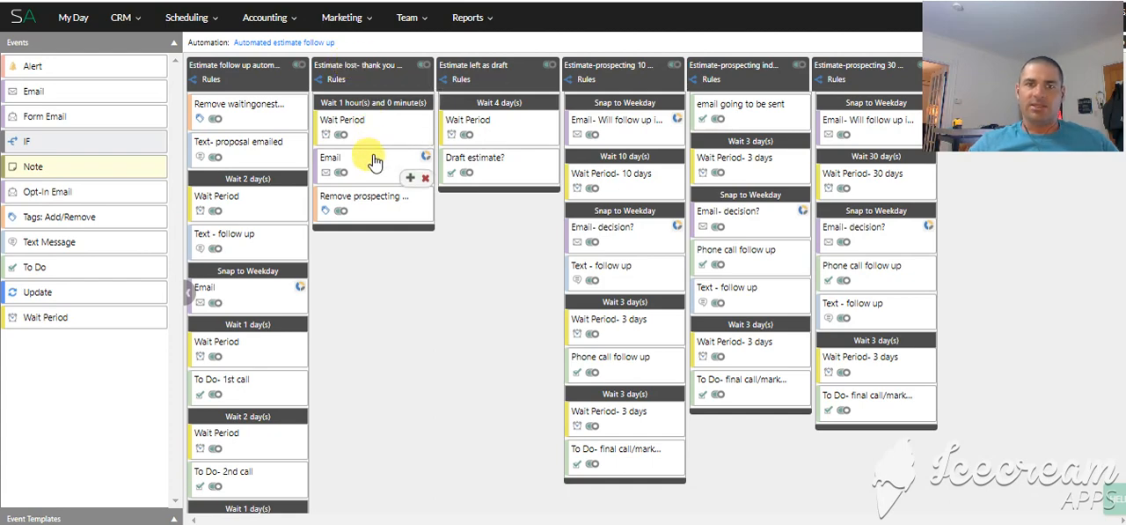
{"action": "mouse_move", "coordinate": [374, 164]}
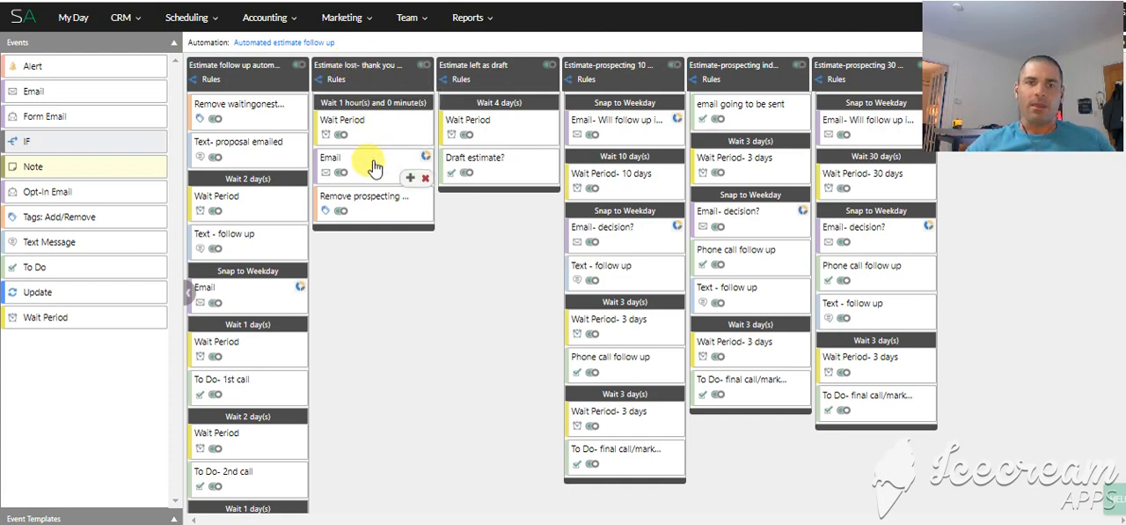
{"action": "left_click", "coordinate": [331, 157]}
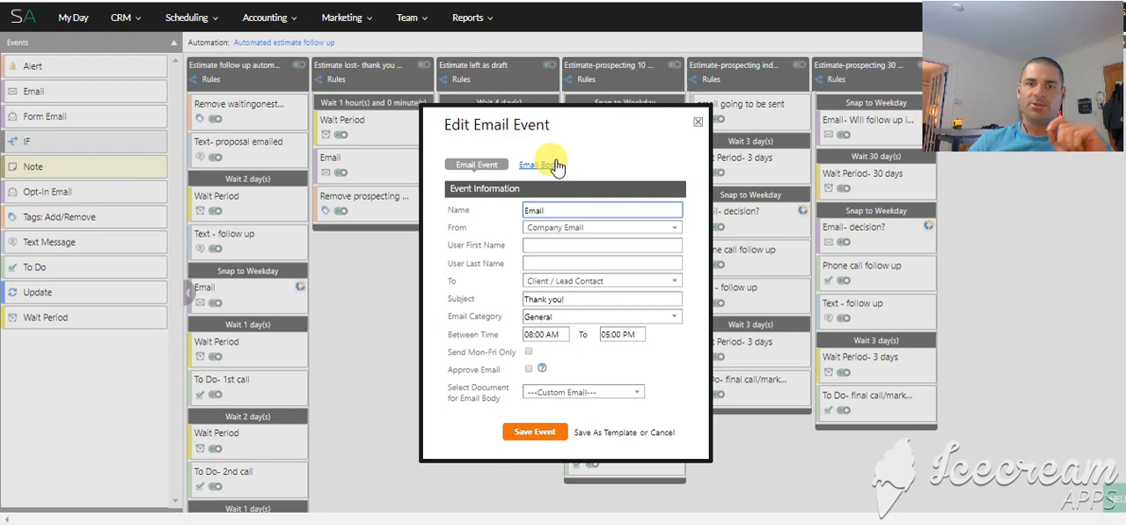
{"action": "left_click", "coordinate": [537, 165]}
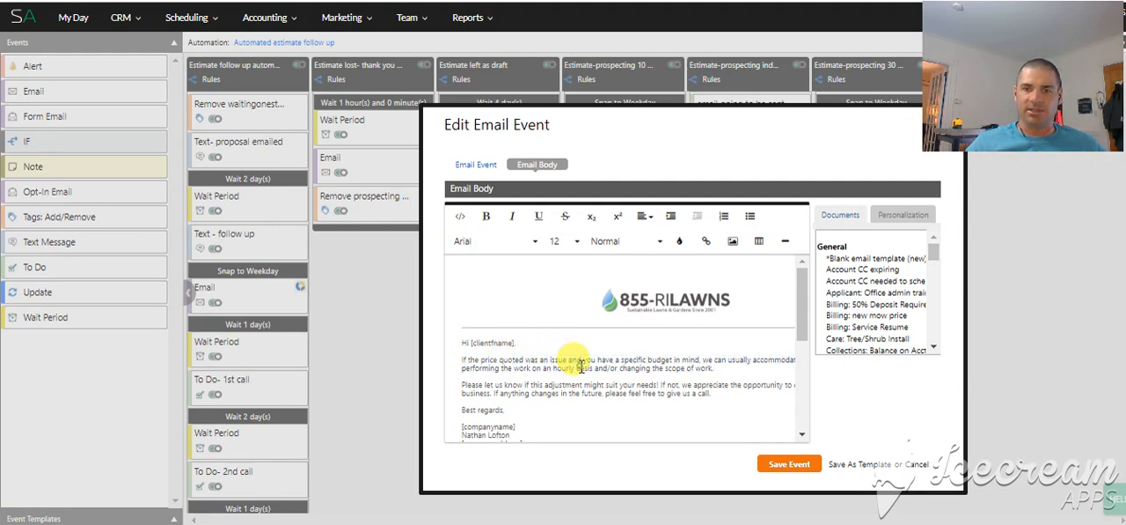
{"action": "mouse_move", "coordinate": [906, 414]}
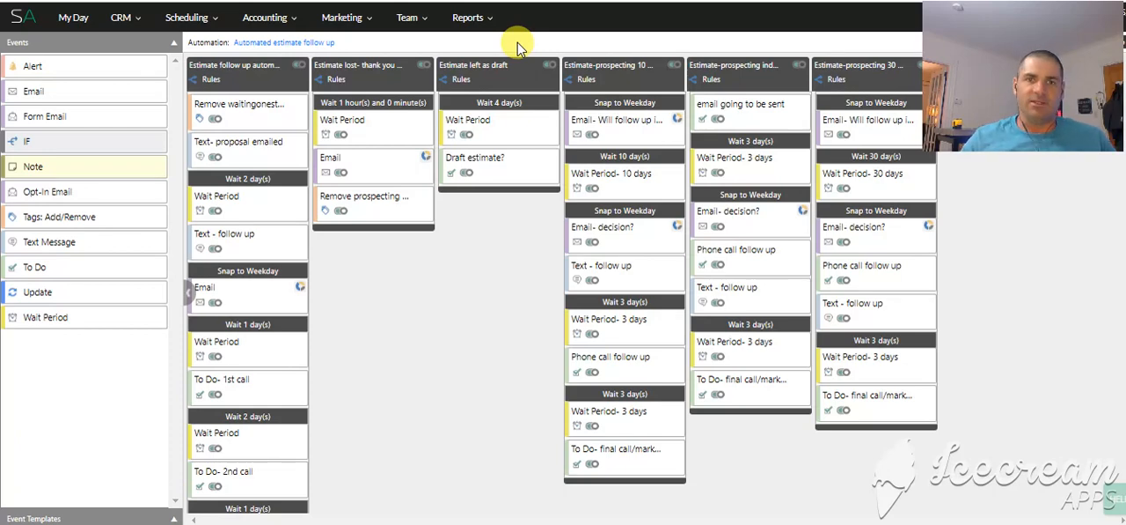
{"action": "mouse_move", "coordinate": [513, 176]}
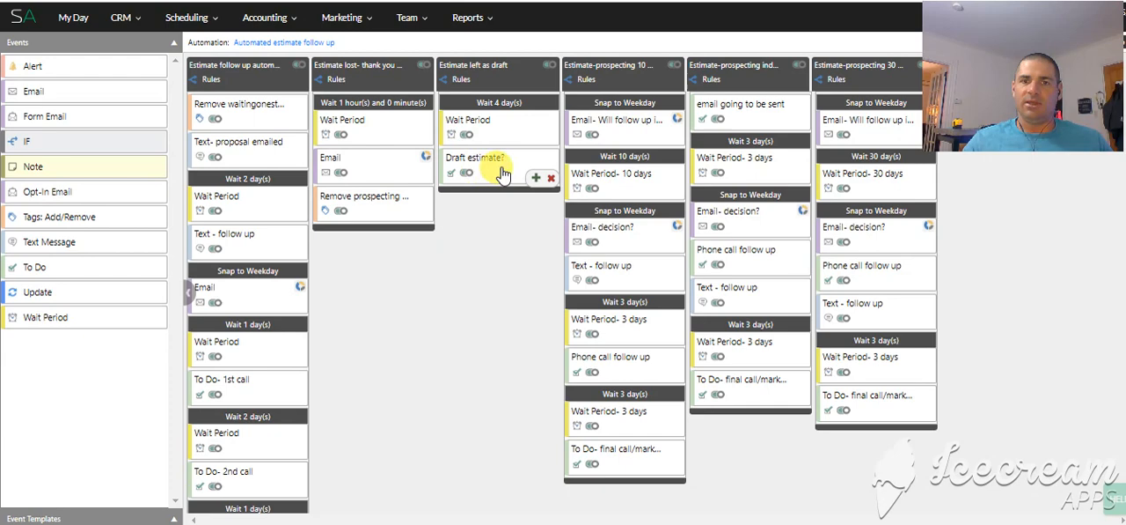
{"action": "mouse_move", "coordinate": [466, 303]}
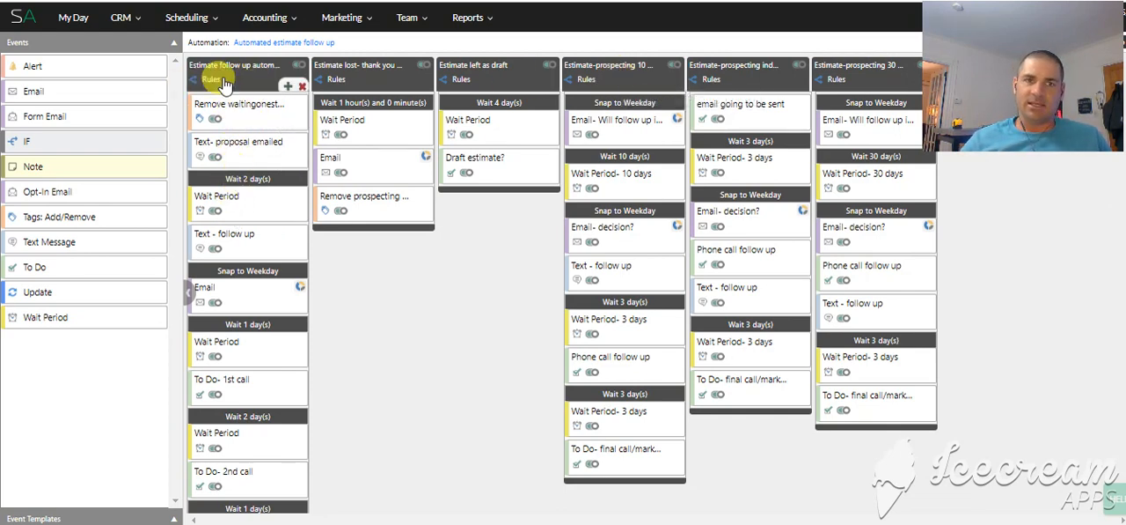
{"action": "mouse_move", "coordinate": [236, 216]}
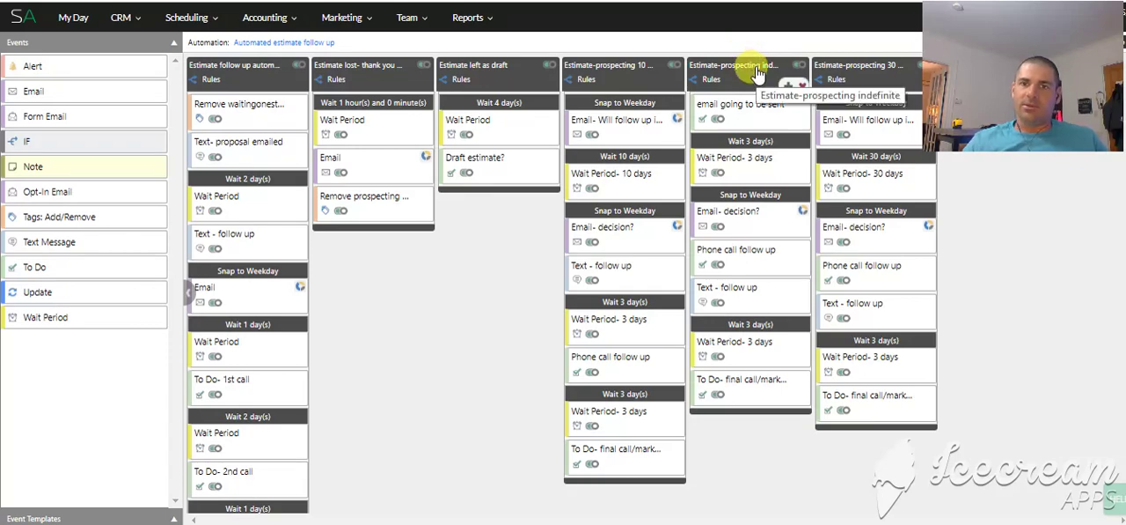
{"action": "mouse_move", "coordinate": [863, 69]}
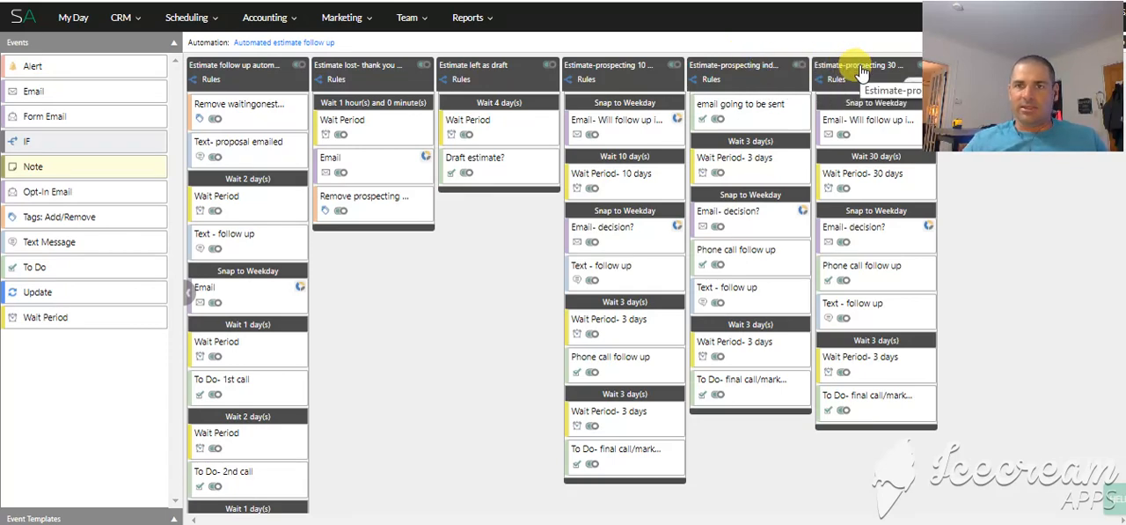
{"action": "mouse_move", "coordinate": [506, 113]}
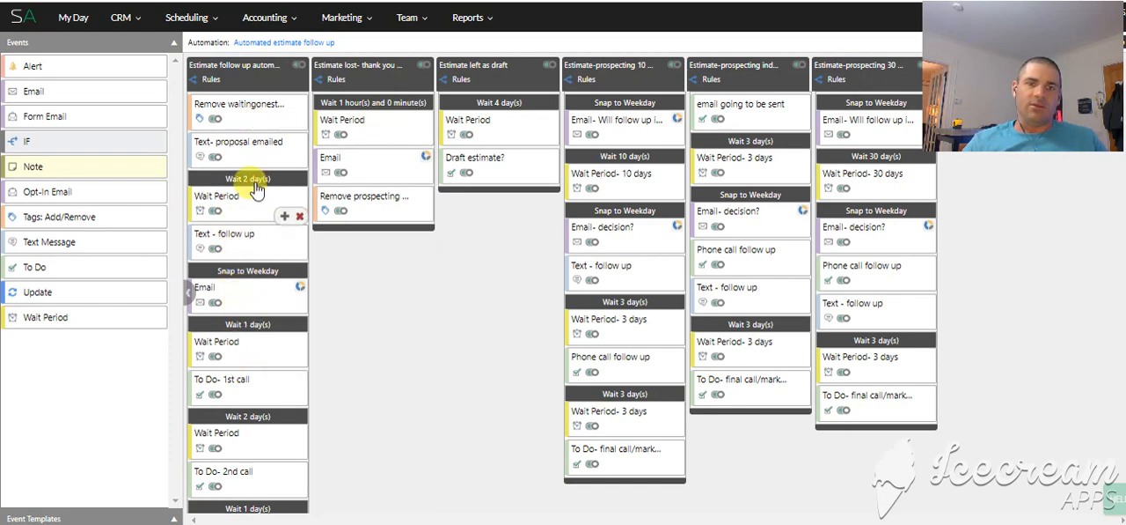
{"action": "mouse_move", "coordinate": [625, 154]}
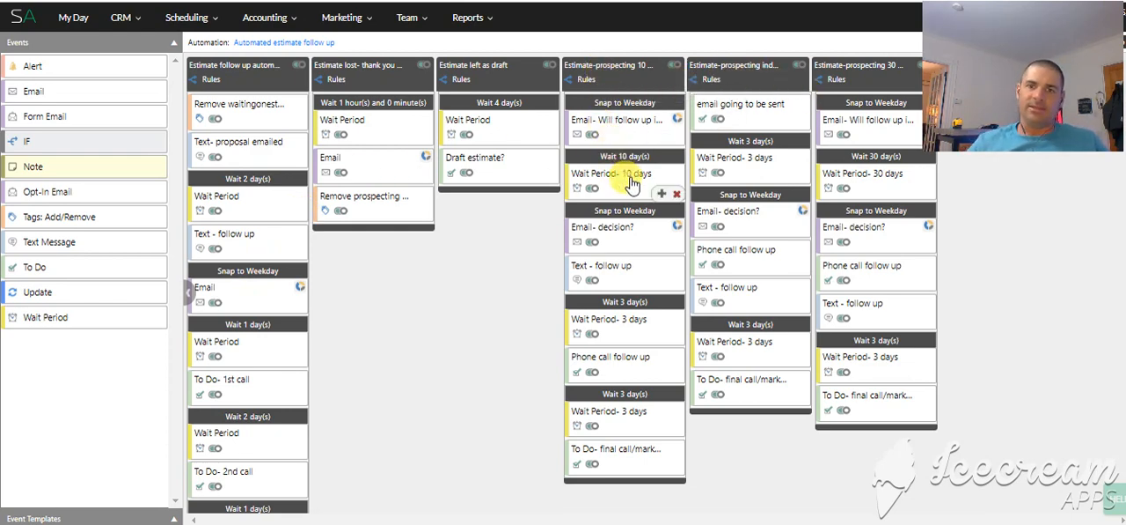
{"action": "mouse_move", "coordinate": [628, 363]}
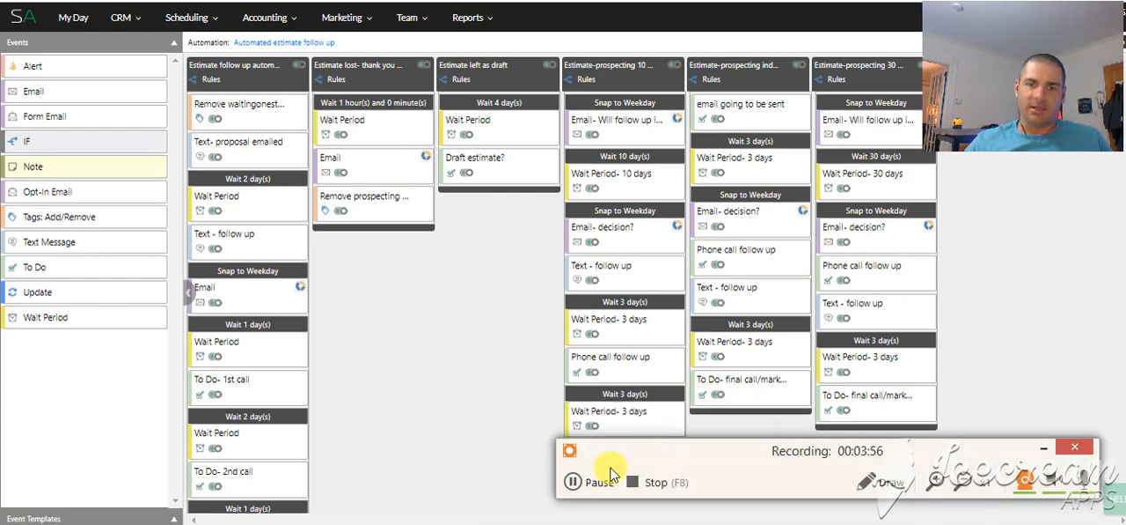
{"action": "mouse_move", "coordinate": [647, 492]}
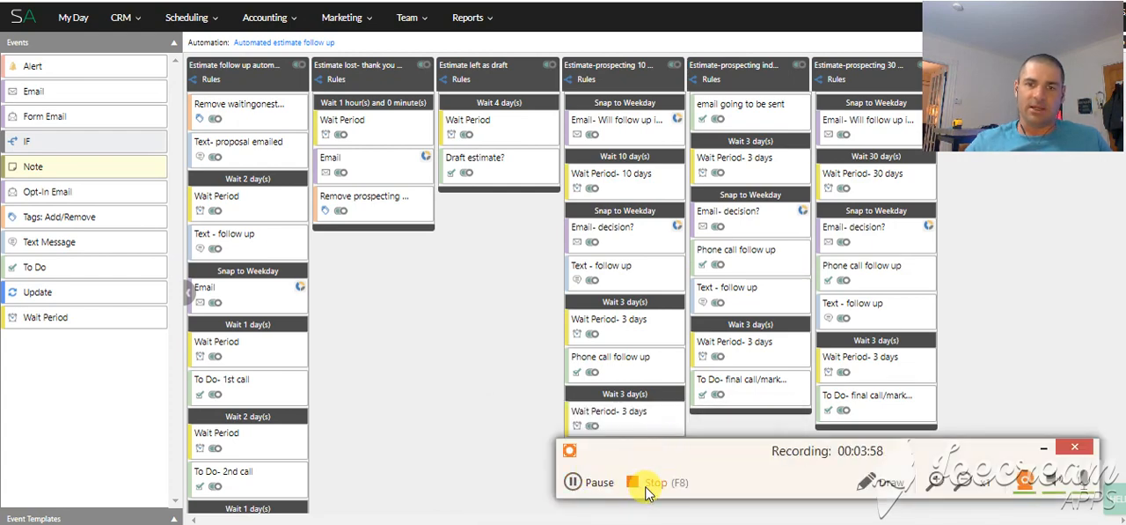